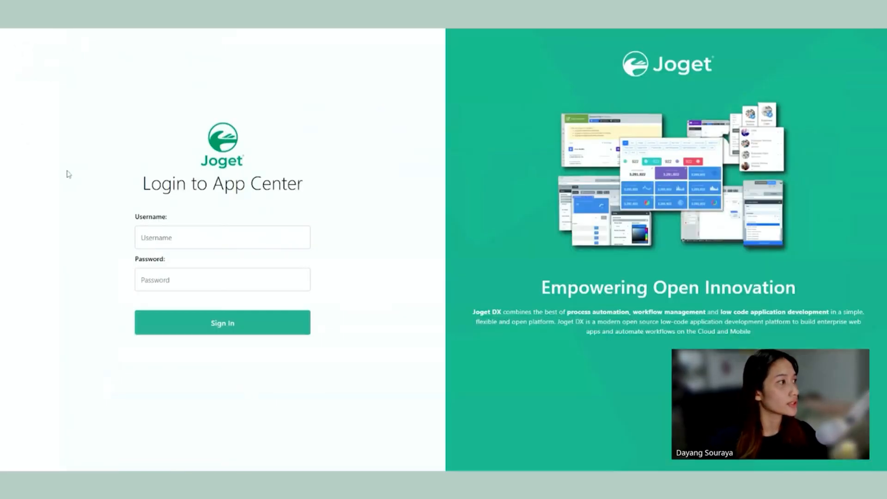
- Log in with username admin and dismiss the browser's password warning
{"action": "type", "text": "admin"}
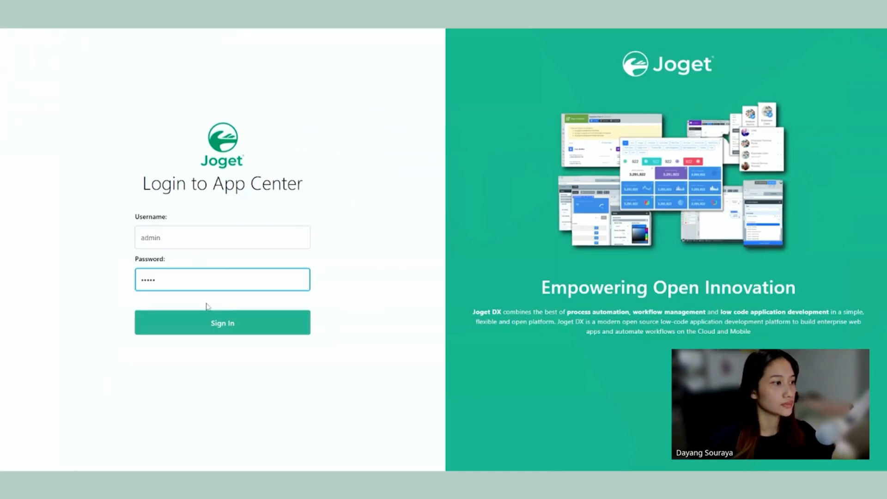
{"action": "left_click", "coordinate": [222, 323]}
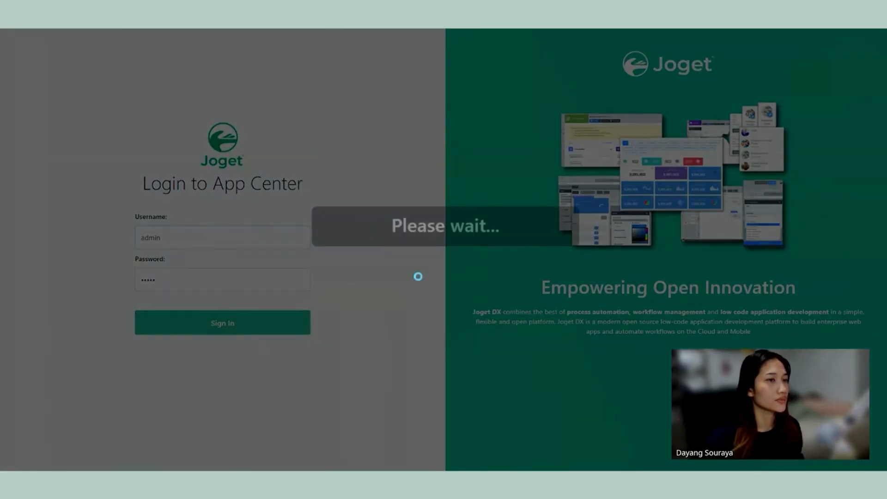
{"action": "left_click", "coordinate": [222, 323]}
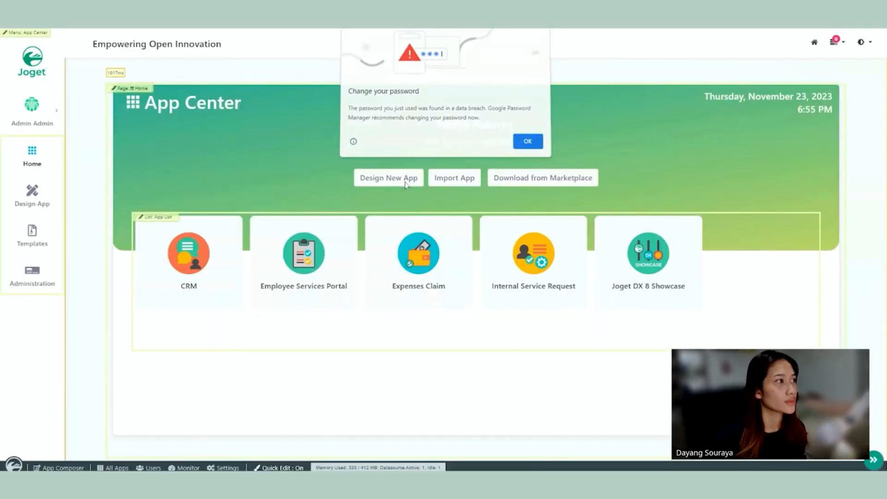
{"action": "left_click", "coordinate": [527, 141]}
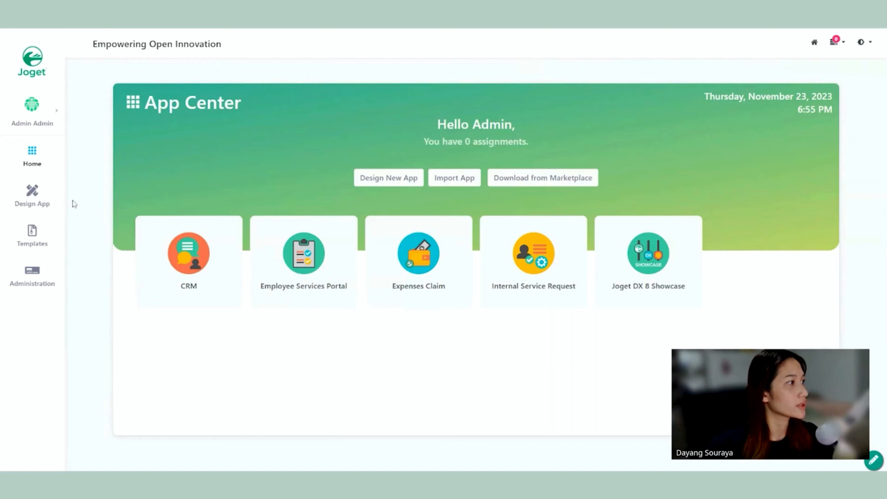
- From Design App, begin a new app using the Generative AI (Beta) option
{"action": "left_click", "coordinate": [32, 195]}
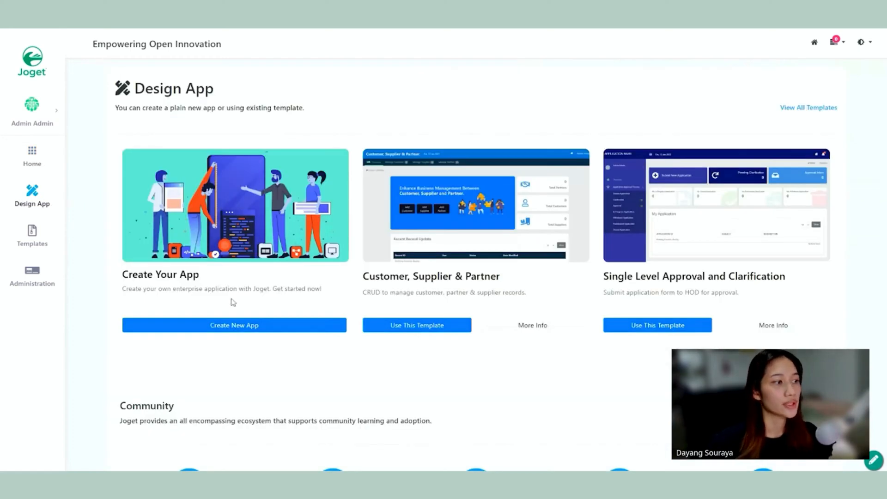
{"action": "left_click", "coordinate": [234, 325]}
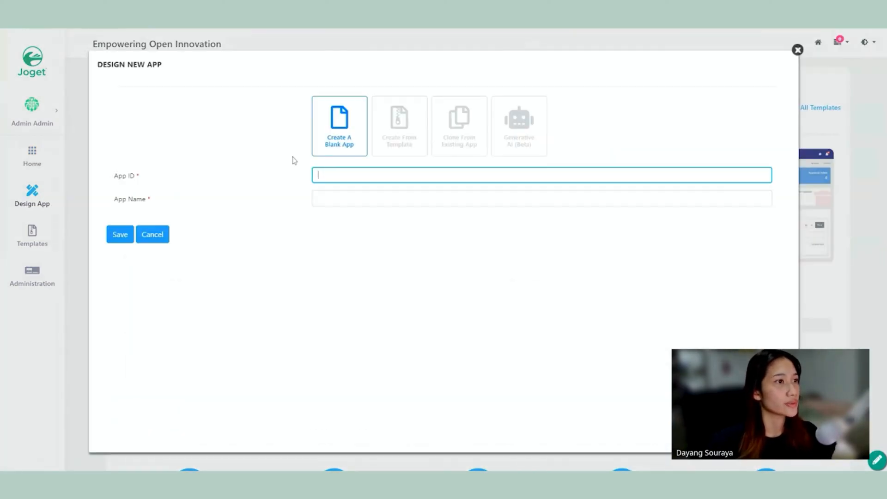
{"action": "left_click", "coordinate": [517, 126]}
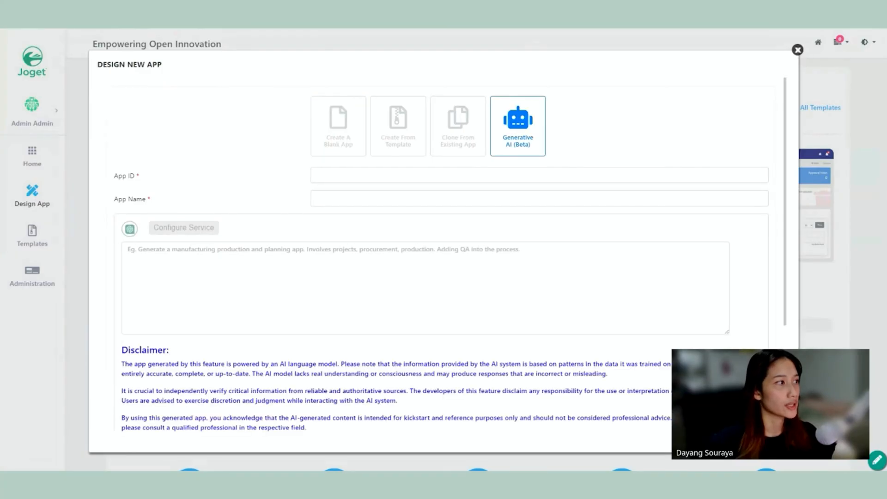
- Enter App ID travelclaimapp and App Name Travel Claim App
{"action": "left_click", "coordinate": [538, 175]}
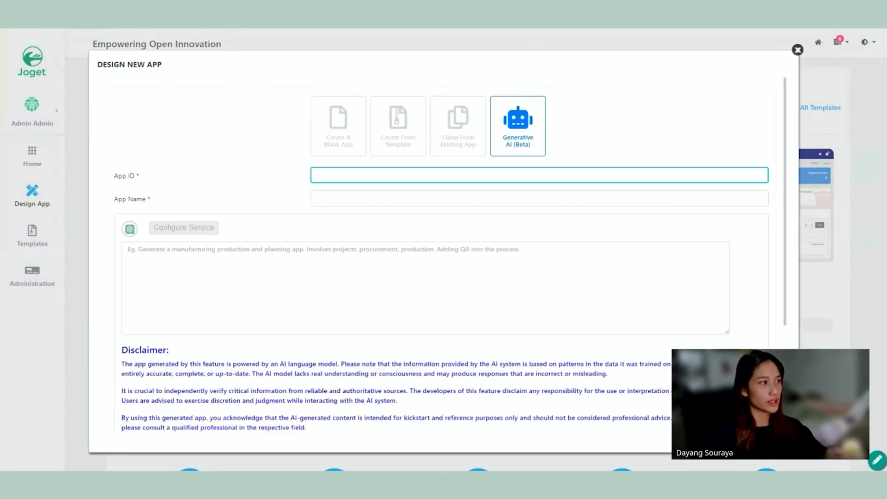
{"action": "type", "text": "tr"}
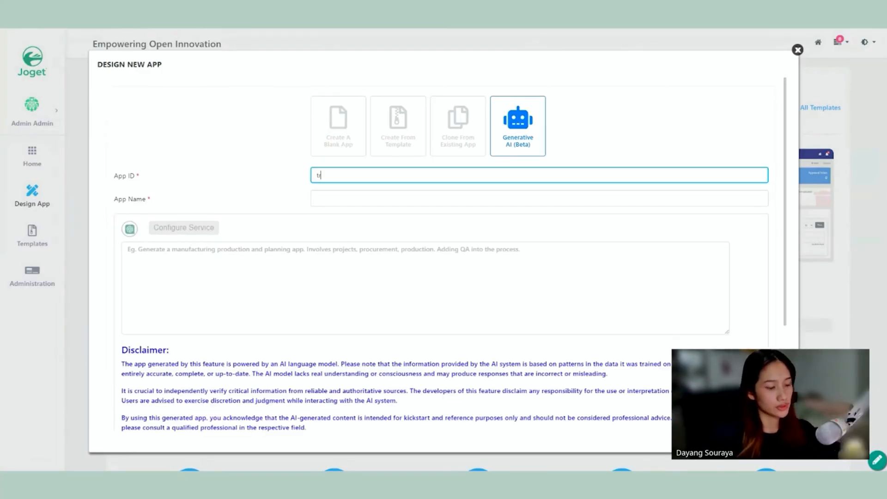
{"action": "type", "text": "travelclaimapp"}
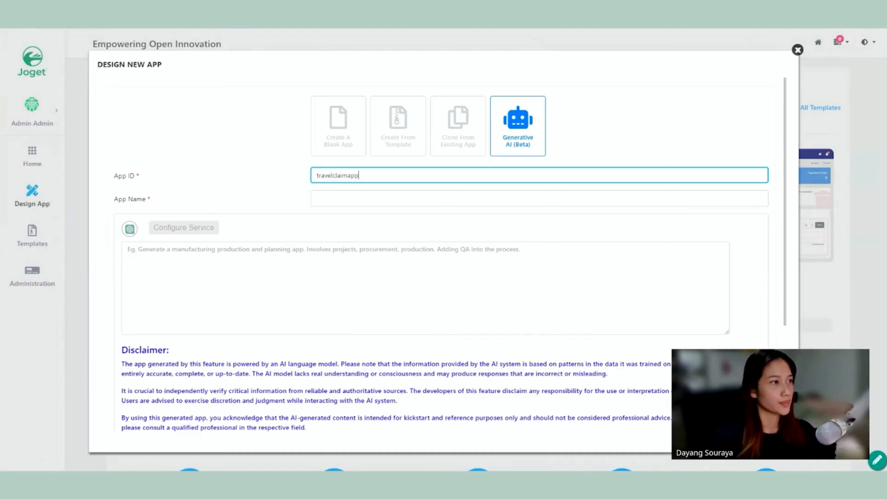
{"action": "left_click", "coordinate": [538, 198]}
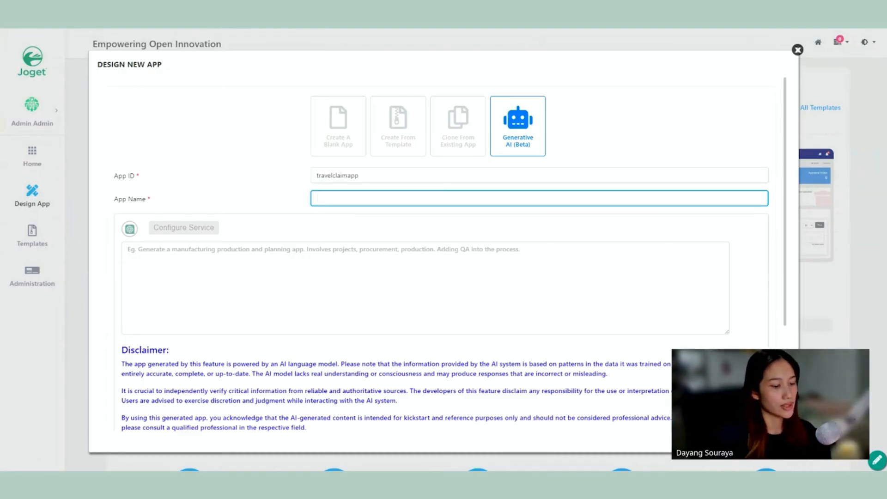
{"action": "type", "text": "Travel claim App"}
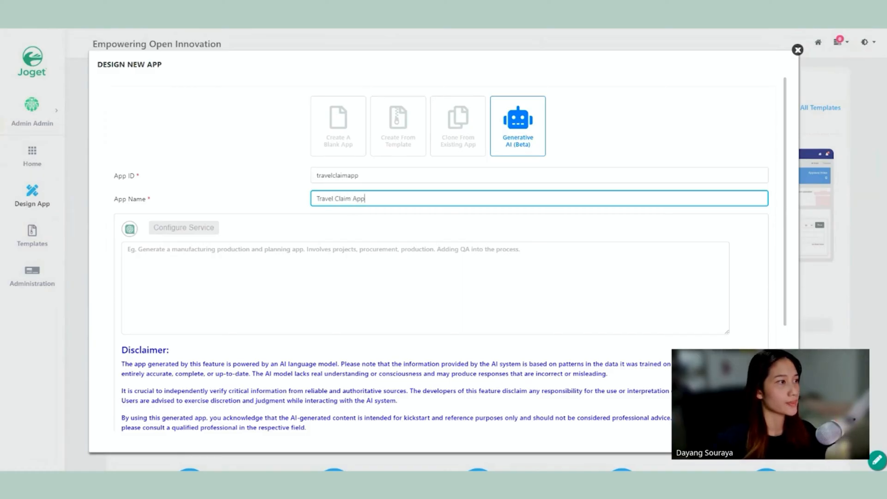
- Prompt the AI for a travel claim app collecting everything in one form, then save
{"action": "left_click", "coordinate": [424, 287]}
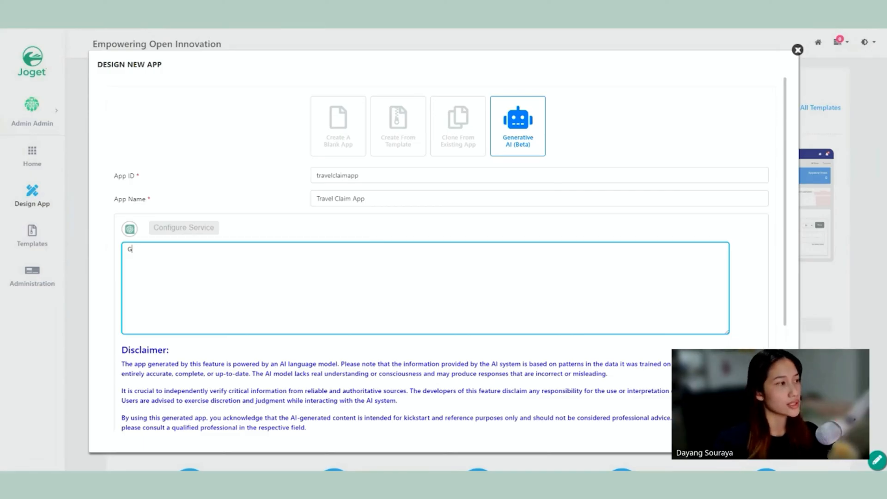
{"action": "type", "text": "enerate a travel"}
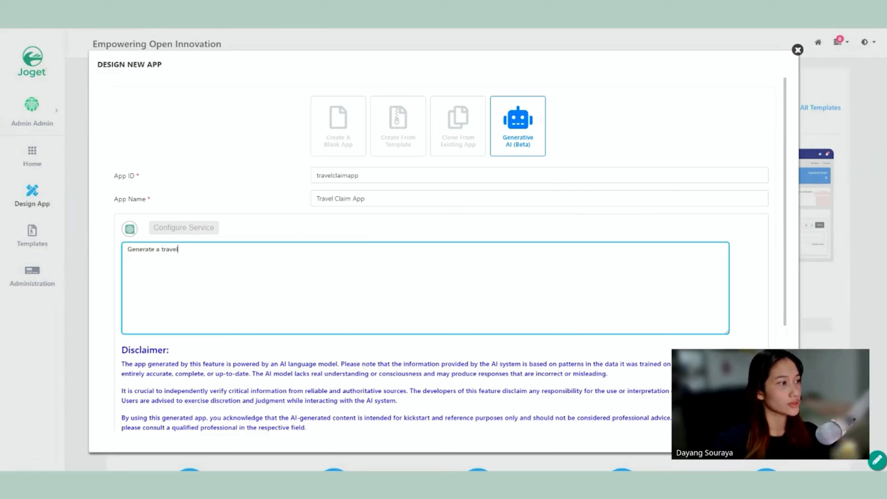
{"action": "type", "text": "claim application"}
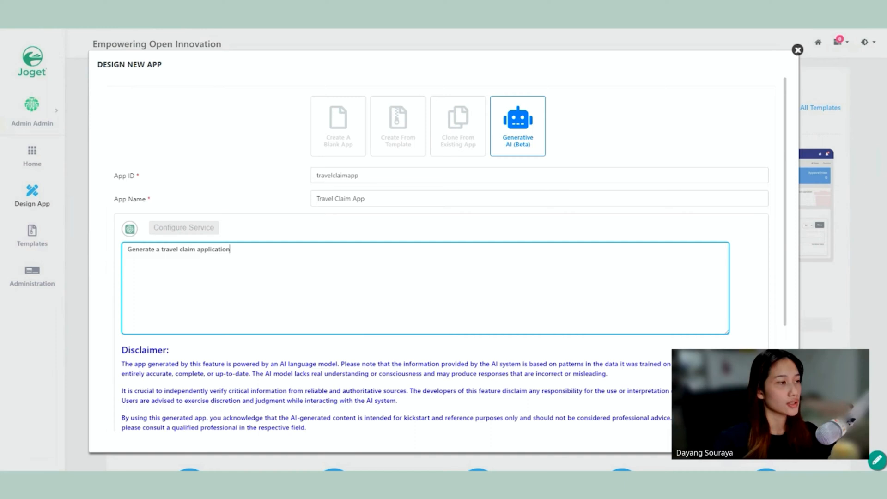
{"action": "type", "text": "that collects"}
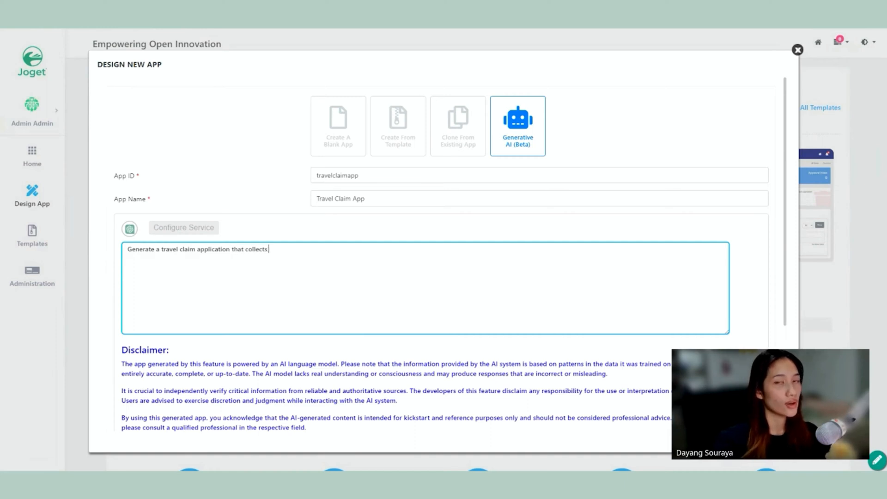
{"action": "type", "text": "all required information in"}
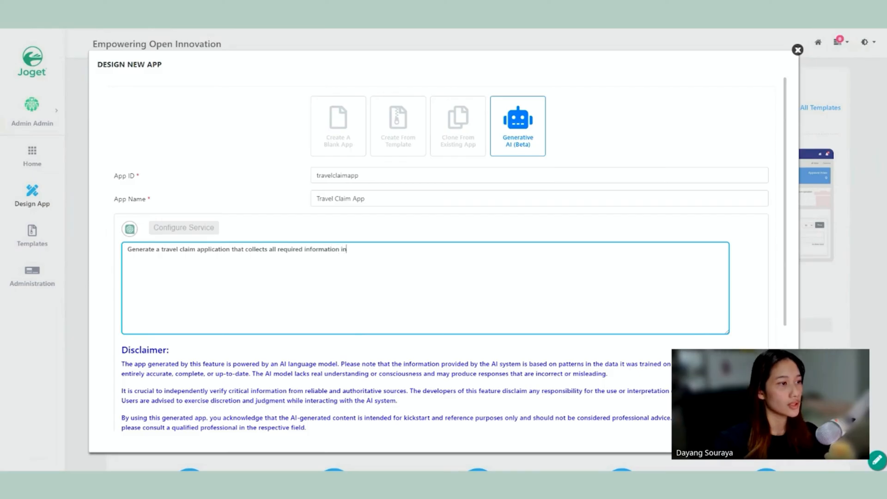
{"action": "type", "text": "one single form."}
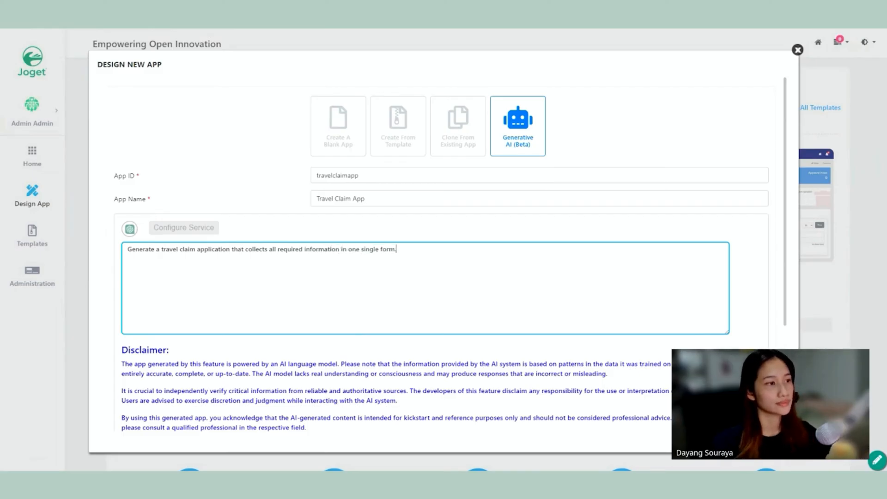
{"action": "scroll", "scroll_direction": "down", "scroll_amount": 3}
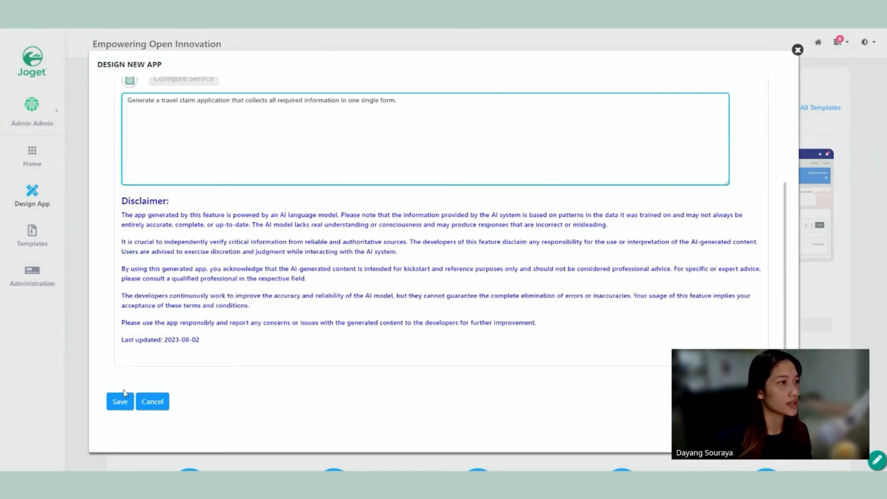
{"action": "left_click", "coordinate": [120, 401]}
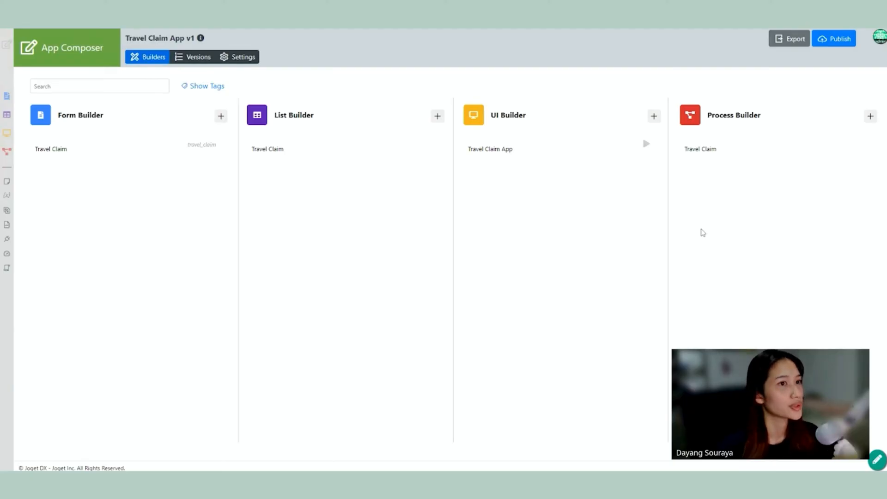
{"action": "mouse_move", "coordinate": [334, 173]}
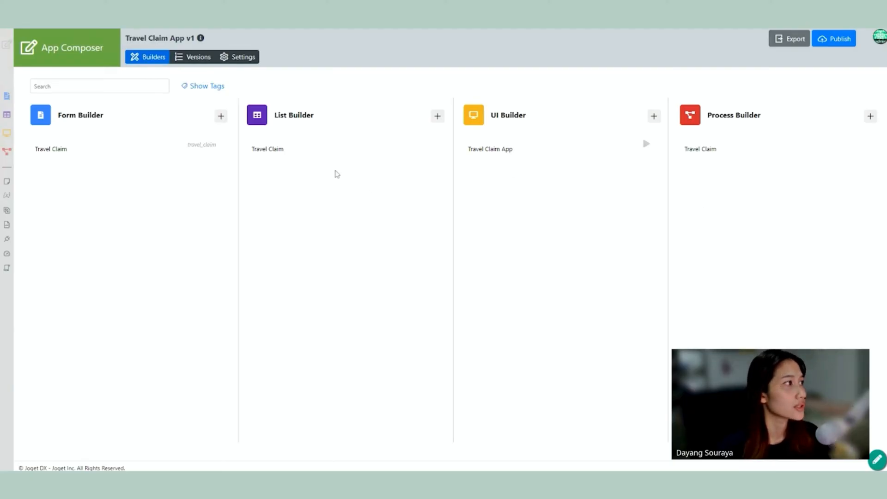
{"action": "mouse_move", "coordinate": [385, 225]}
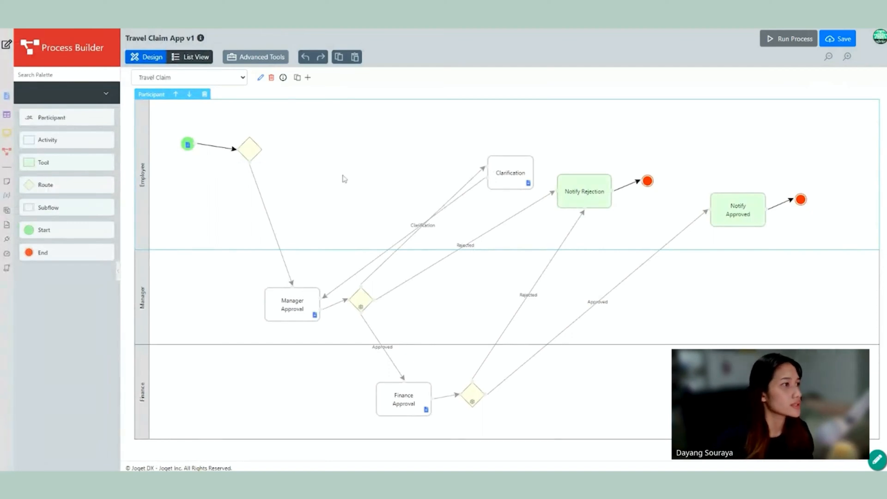
{"action": "left_click", "coordinate": [249, 148]}
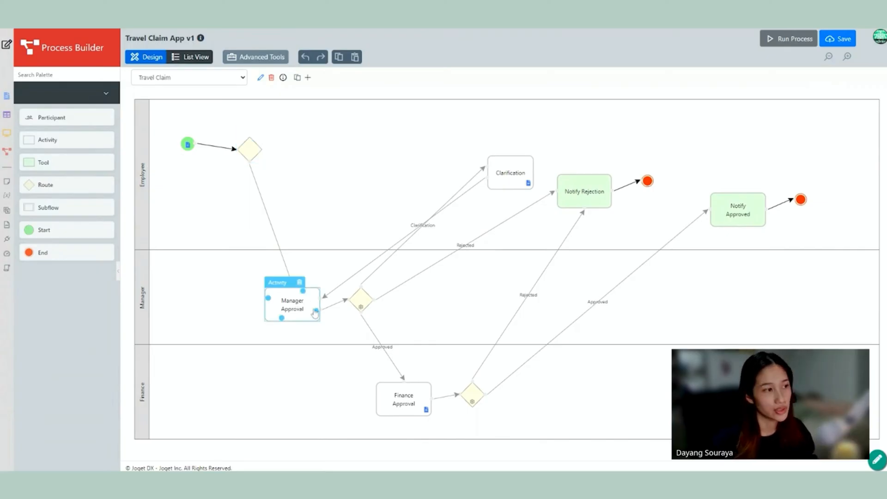
{"action": "mouse_move", "coordinate": [305, 312]}
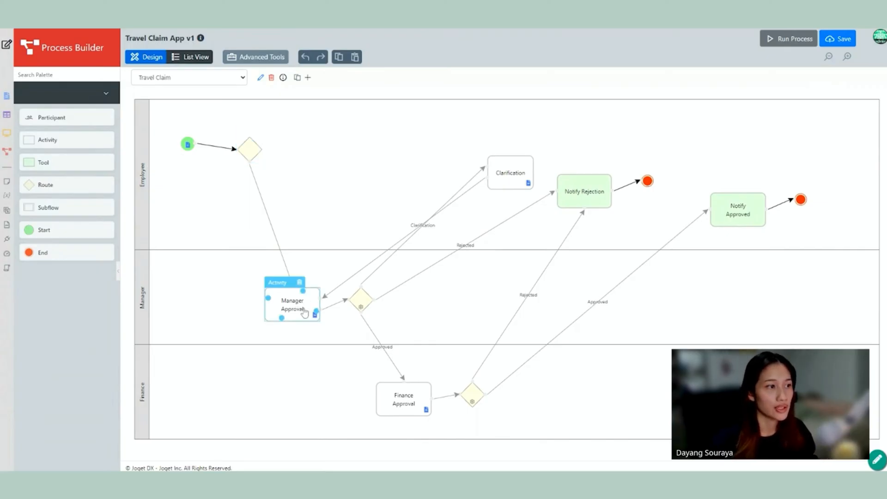
{"action": "left_click", "coordinate": [510, 172]}
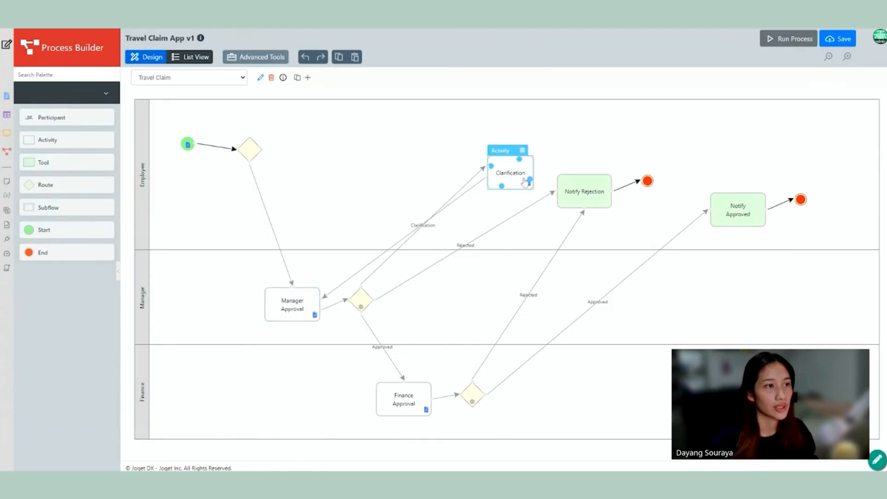
{"action": "left_click", "coordinate": [292, 304]}
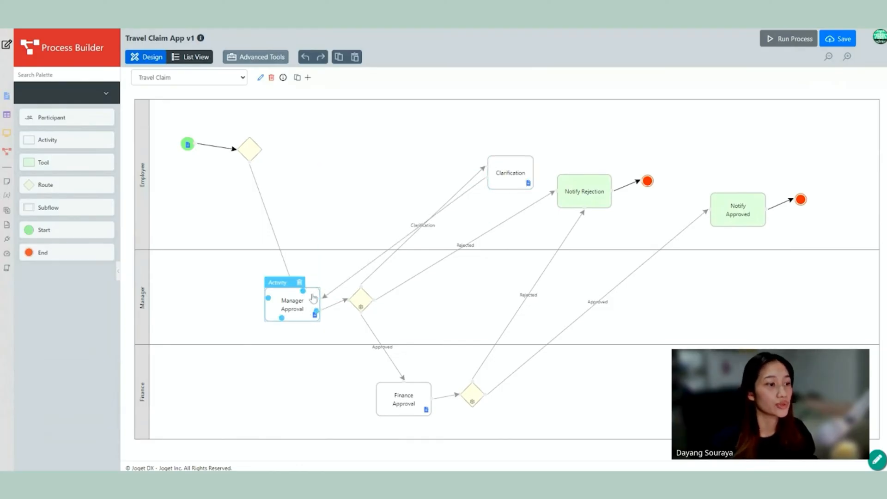
{"action": "left_click", "coordinate": [403, 398]}
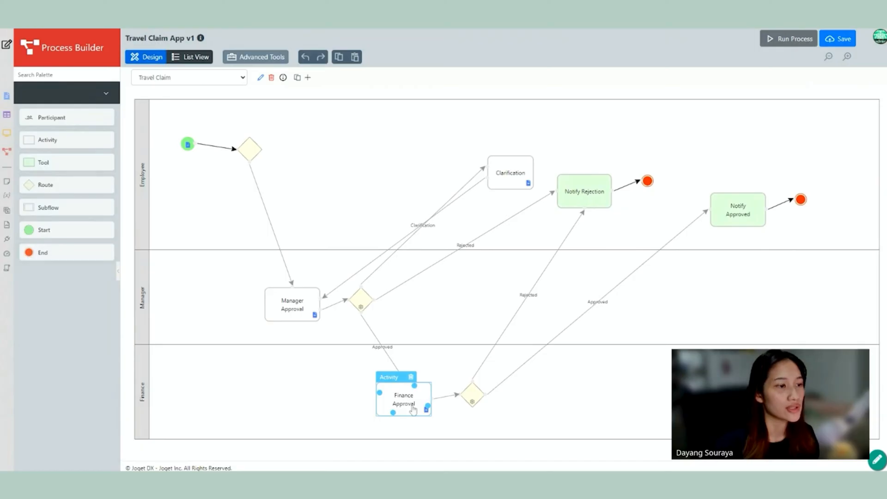
{"action": "left_click", "coordinate": [584, 192]}
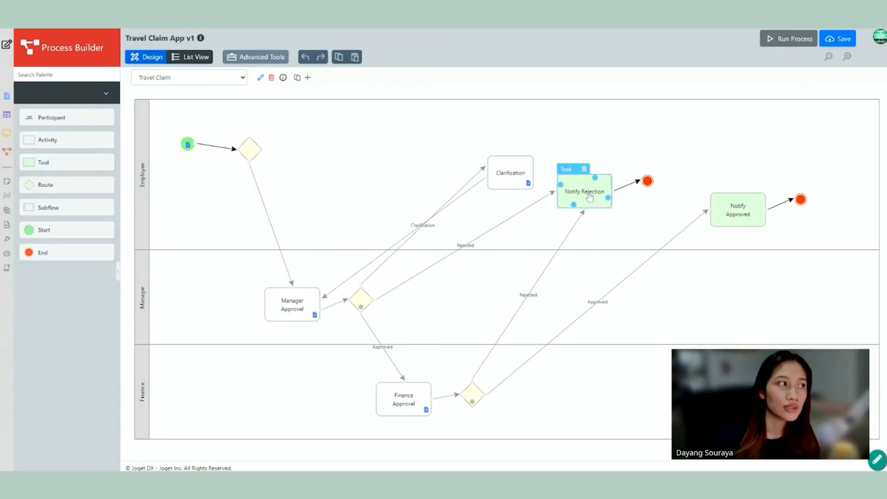
{"action": "left_click", "coordinate": [403, 399]}
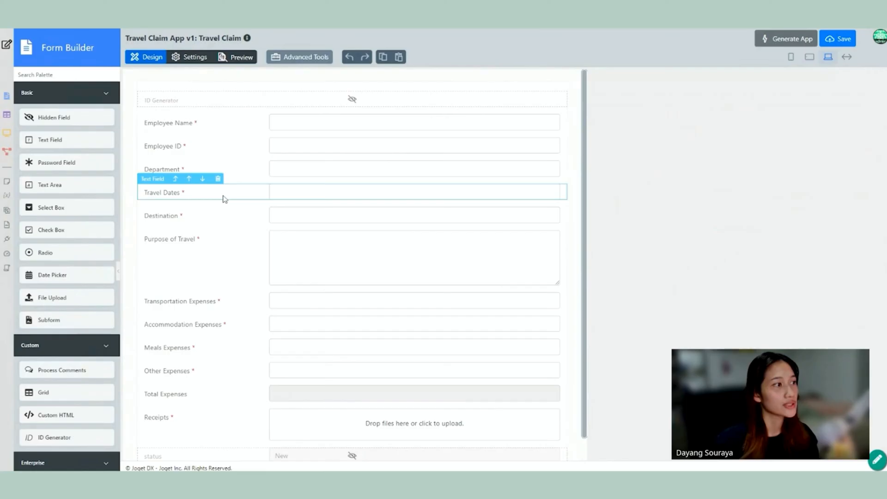
- Scroll through the Travel Claim form and inspect the Receipts upload field
{"action": "scroll", "scroll_direction": "down", "scroll_amount": 3}
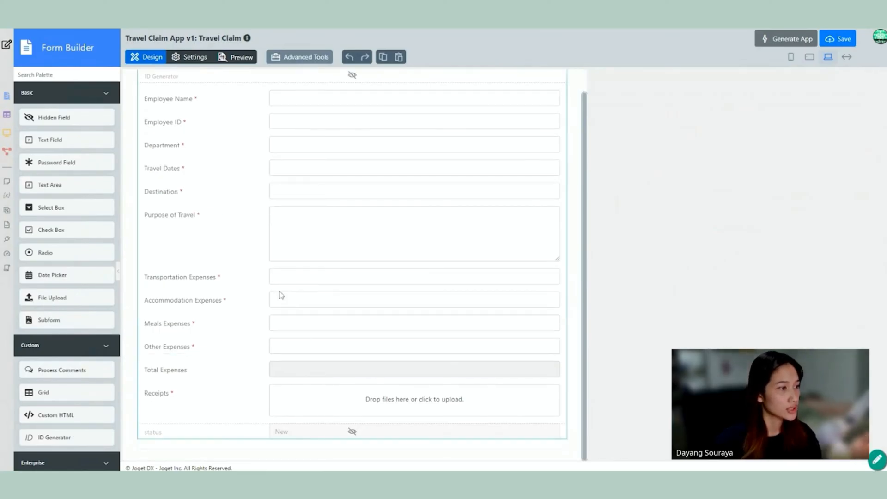
{"action": "left_click", "coordinate": [164, 370]}
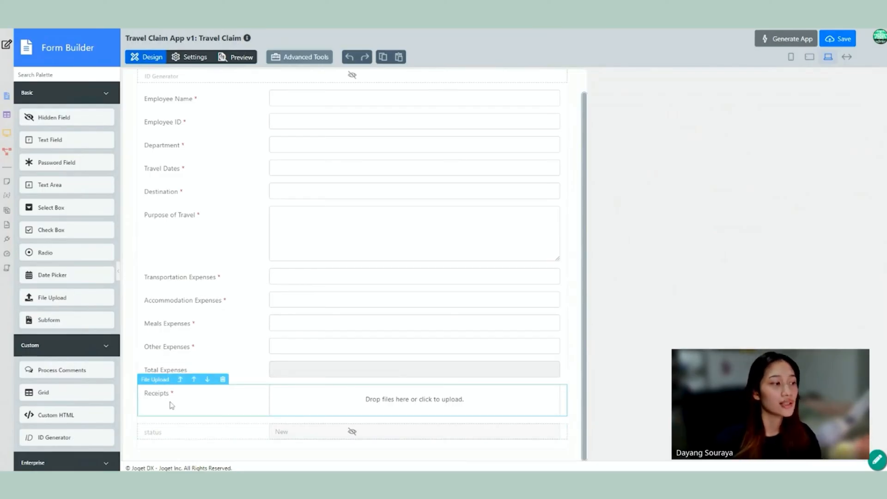
{"action": "mouse_move", "coordinate": [367, 406]}
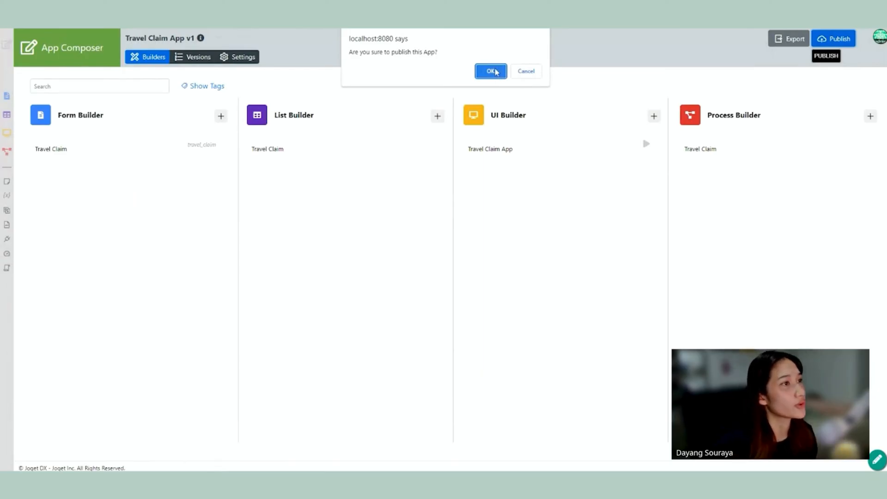
- Confirm publishing Travel Claim App v1
{"action": "left_click", "coordinate": [490, 71]}
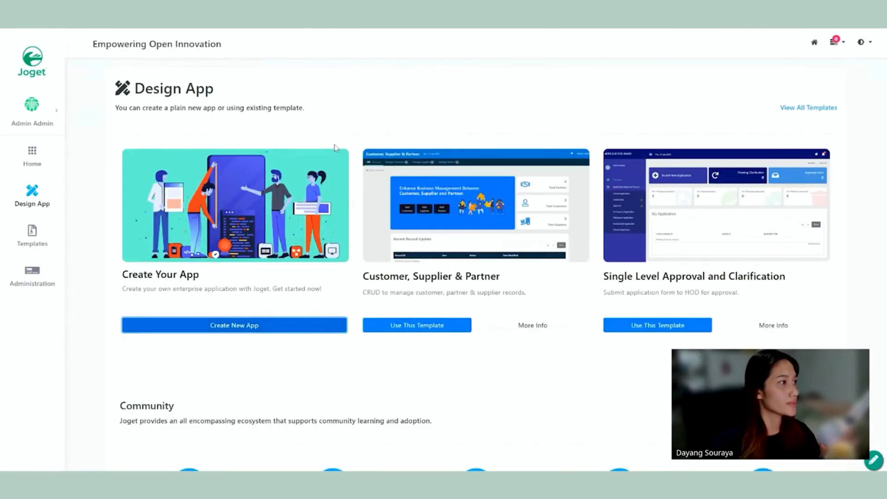
- Launch Travel Claim App from the App Center and open its Submit claim page
{"action": "left_click", "coordinate": [32, 156]}
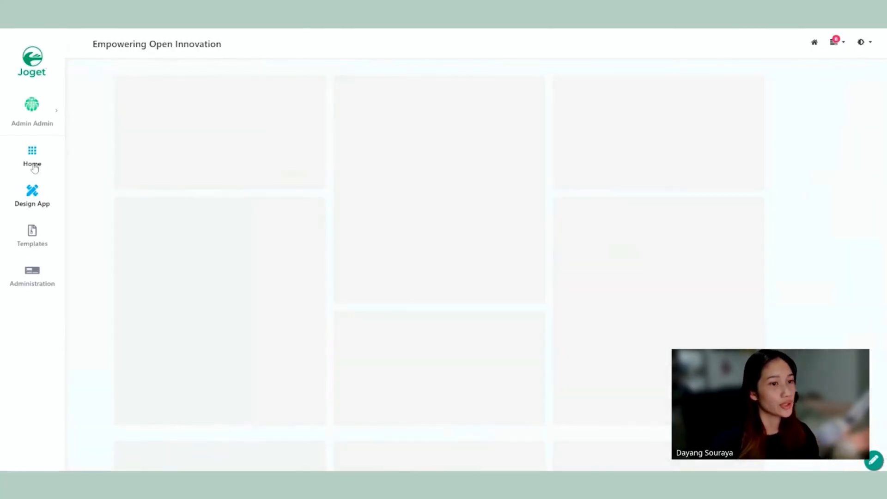
{"action": "left_click", "coordinate": [31, 157]}
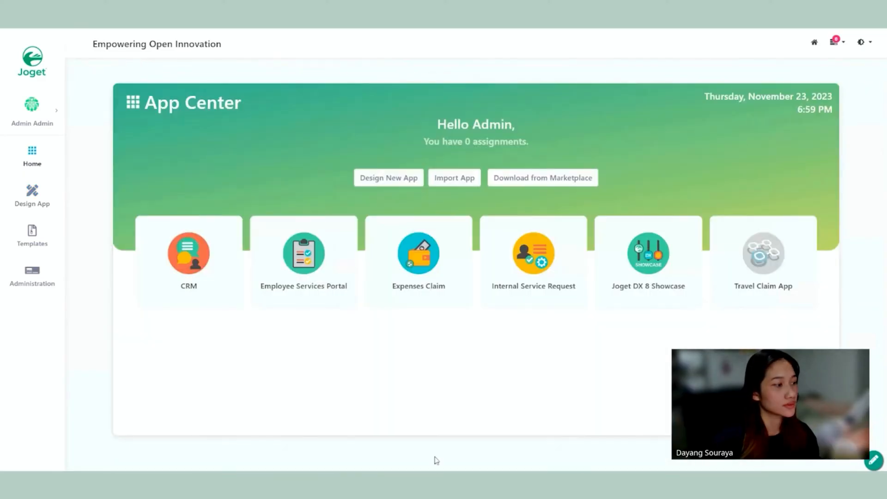
{"action": "left_click", "coordinate": [762, 252]}
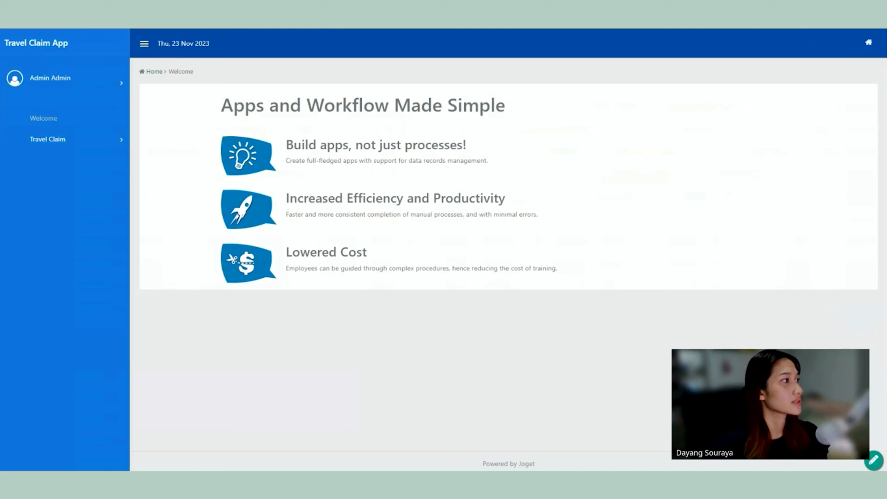
{"action": "left_click", "coordinate": [48, 139]}
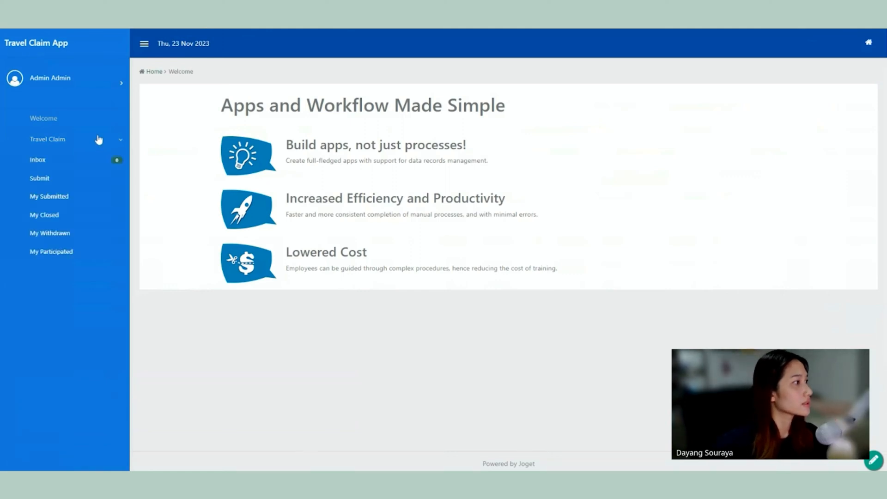
{"action": "left_click", "coordinate": [40, 178]}
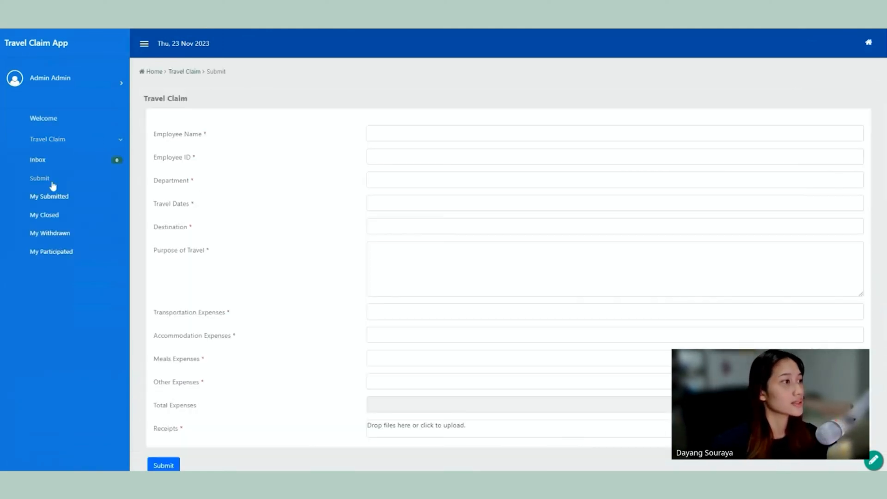
- Fill in employee Dayang, 01, department Operations and date 01/01
{"action": "left_click", "coordinate": [614, 134]}
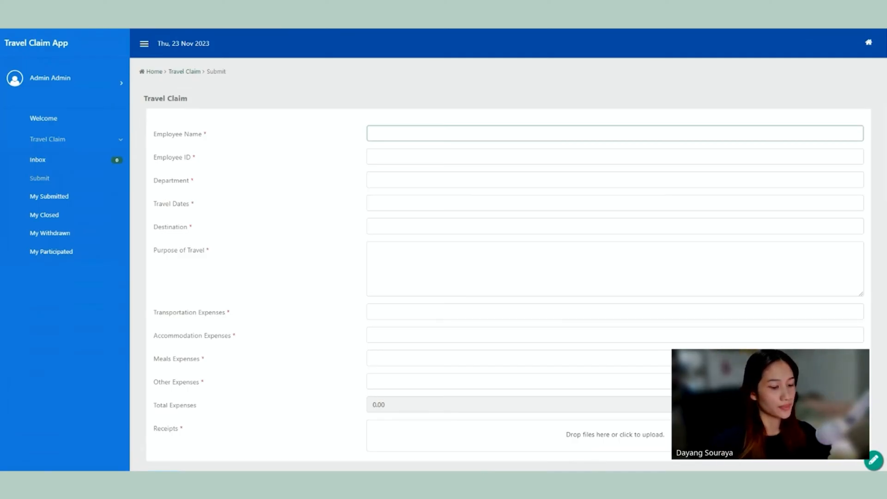
{"action": "type", "text": "Dayang"}
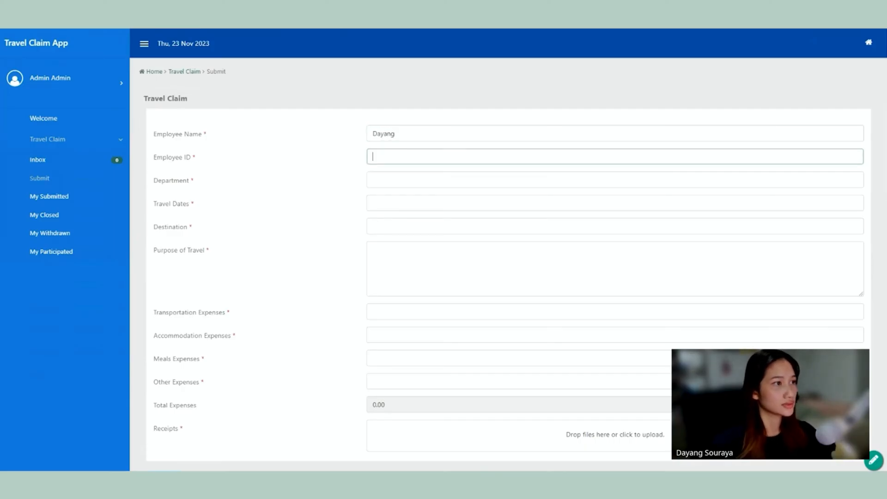
{"action": "type", "text": "01"}
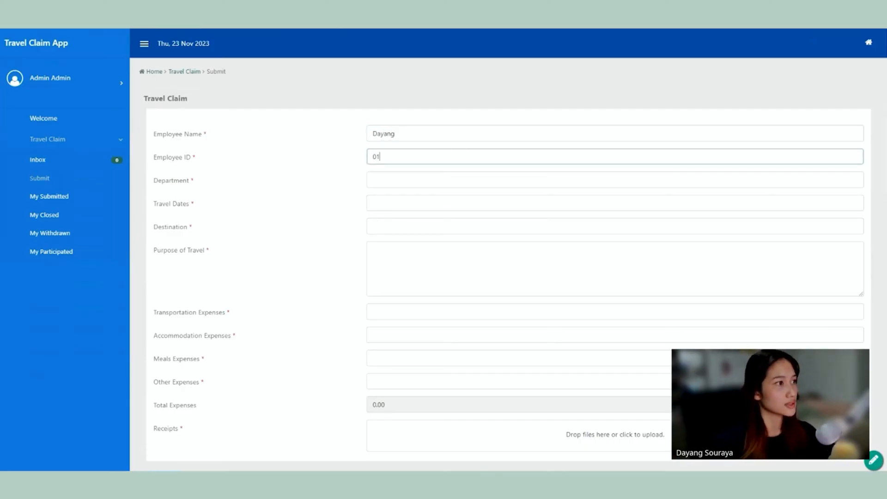
{"action": "type", "text": "Operations"}
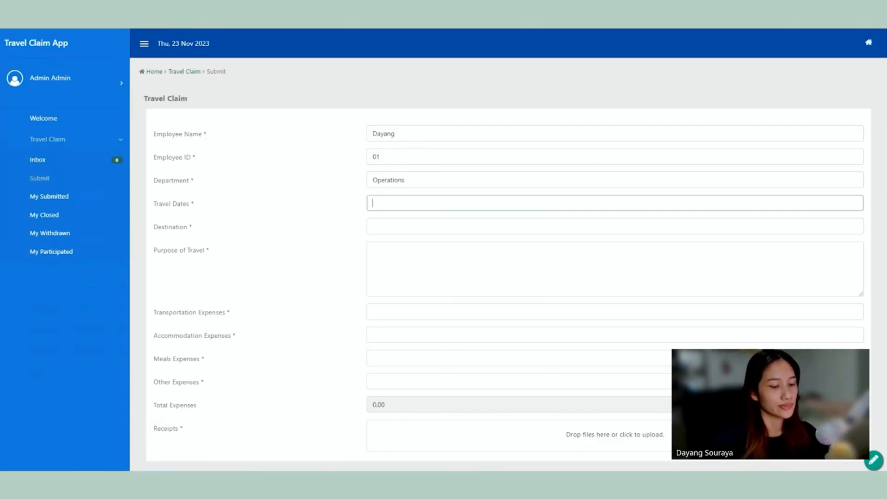
{"action": "type", "text": "01/01/2023"}
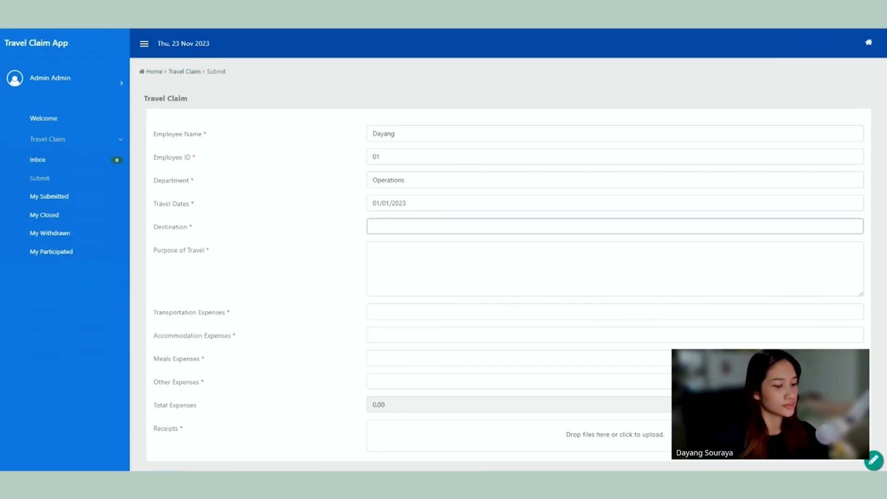
- Enter Test descriptions and 40 per expense, attach TEST.pdf and submit
{"action": "type", "text": "Test"}
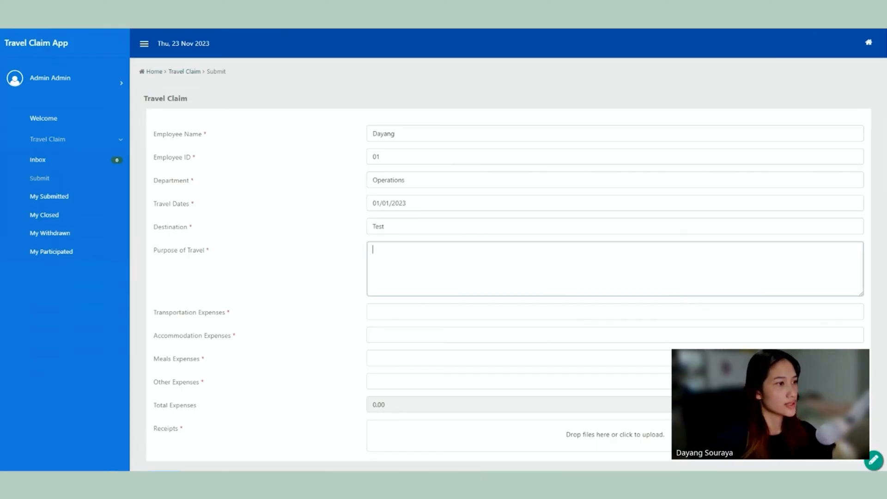
{"action": "type", "text": "Test"}
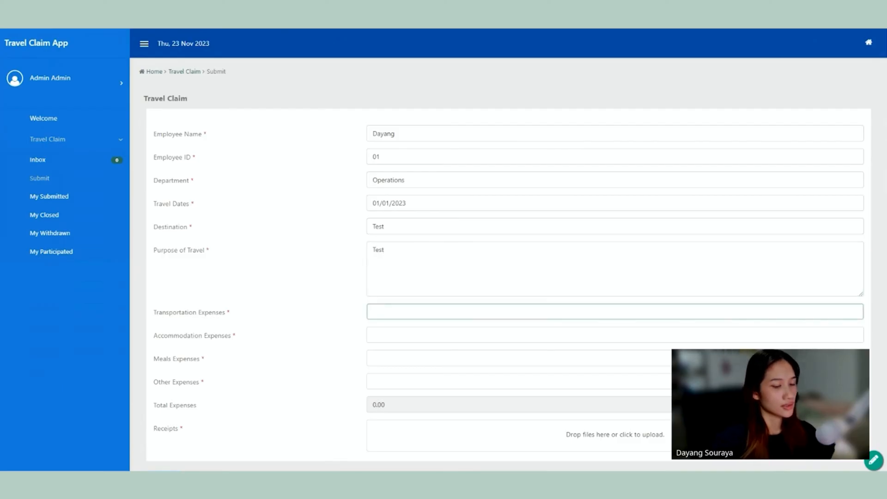
{"action": "type", "text": "4"}
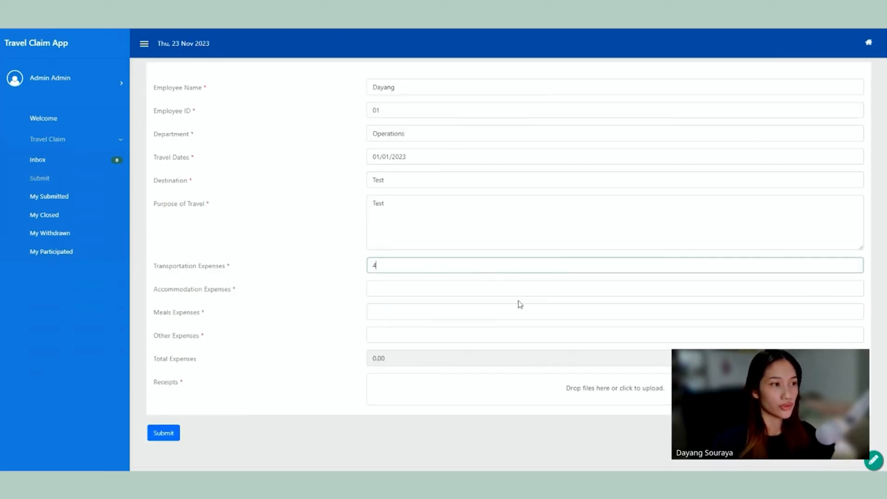
{"action": "type", "text": "40.00"}
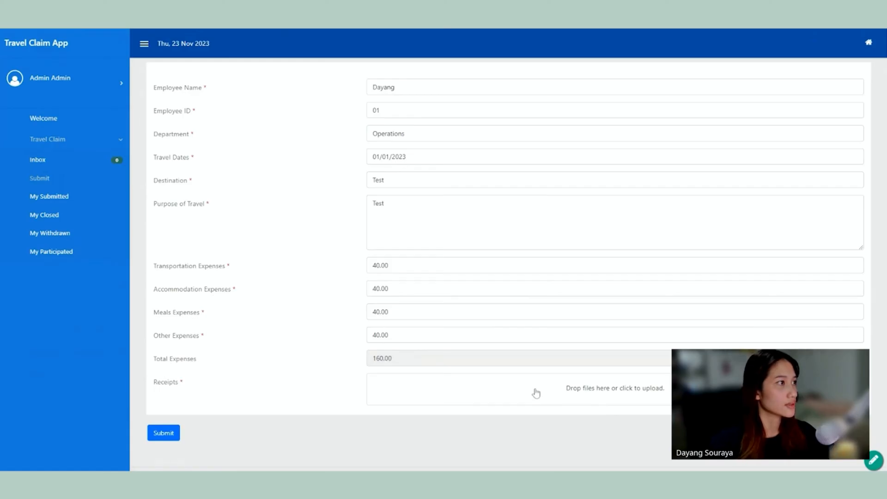
{"action": "left_click", "coordinate": [536, 388]}
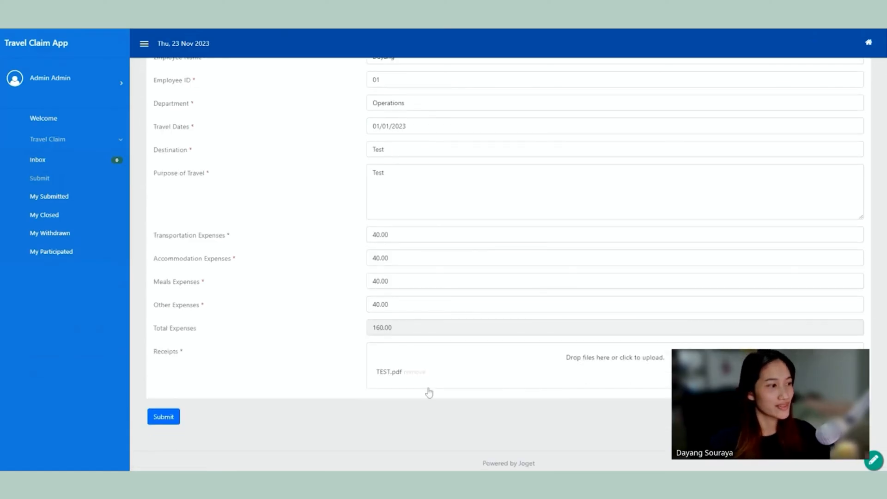
{"action": "left_click", "coordinate": [163, 417]}
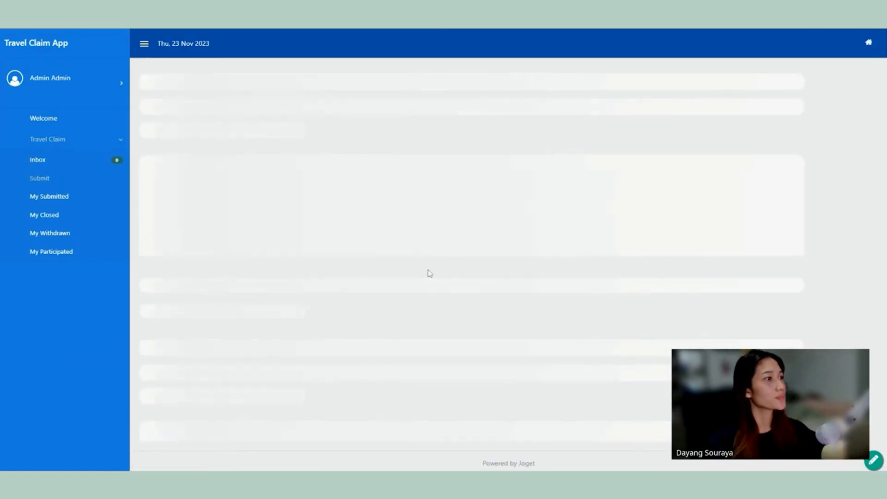
- Review claim TC-0001 under My Submitted, go back, then view the Inbox
{"action": "left_click", "coordinate": [49, 197]}
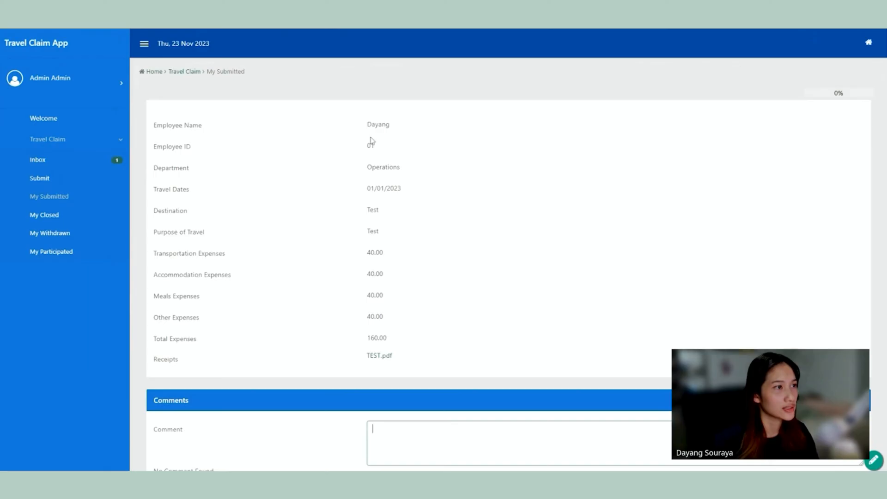
{"action": "scroll", "scroll_direction": "down", "scroll_amount": 3}
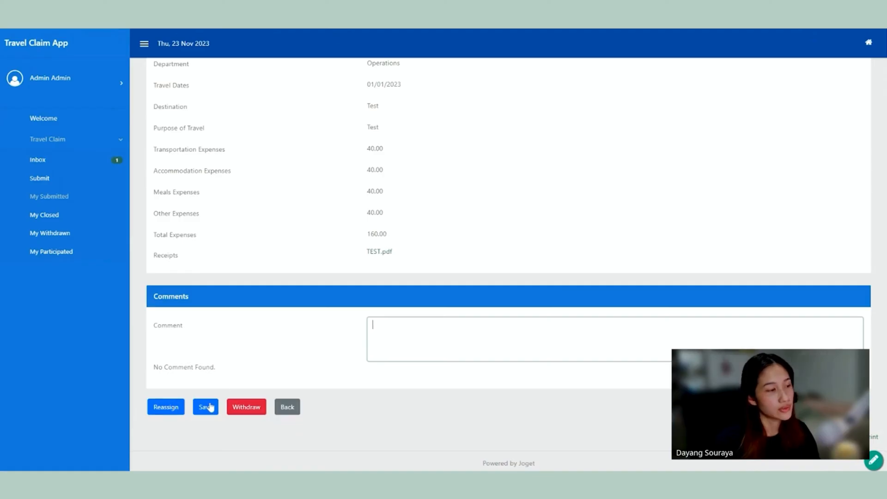
{"action": "left_click", "coordinate": [205, 407]}
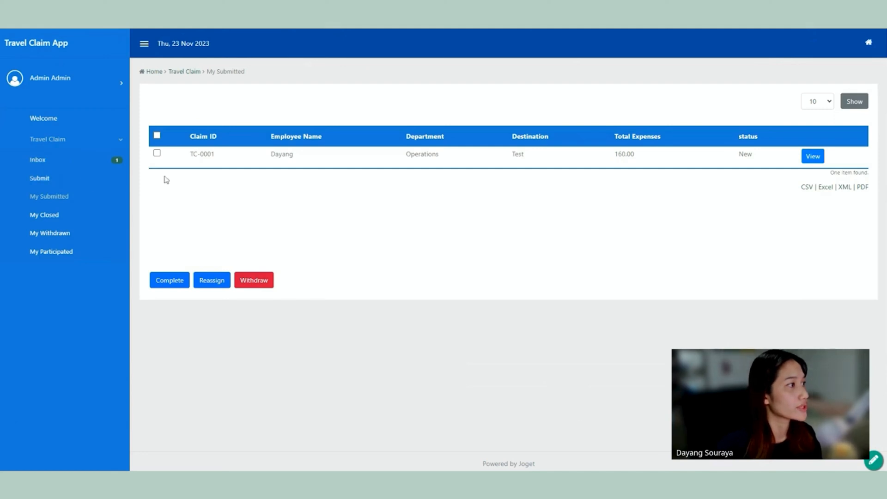
{"action": "left_click", "coordinate": [38, 159]}
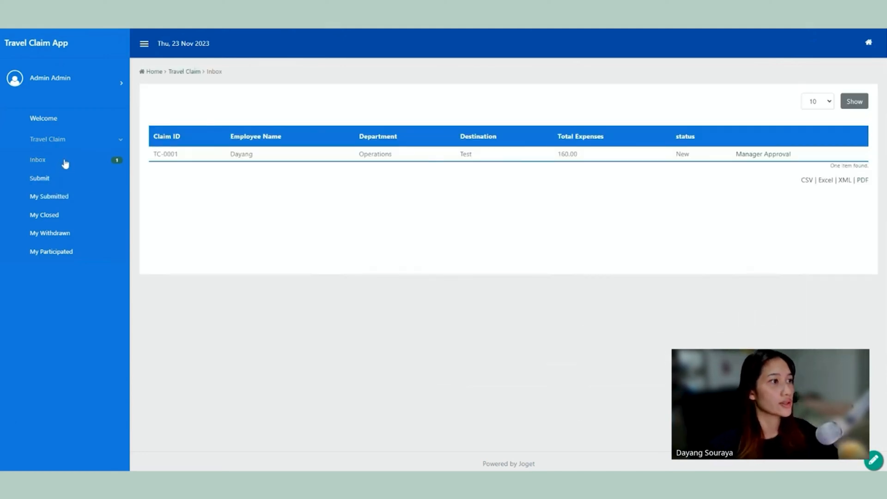
{"action": "mouse_move", "coordinate": [519, 145]}
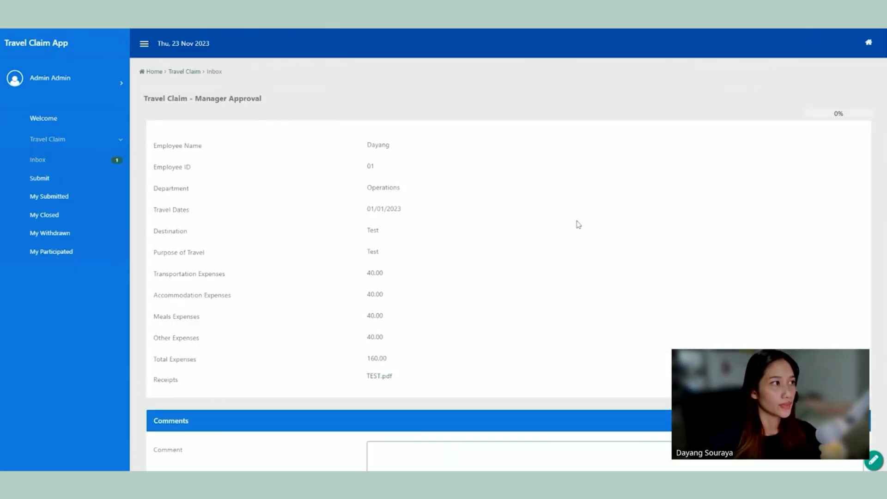
- Approve the TC-0001 Manager Approval task with the comment 'Approve'
{"action": "scroll", "scroll_direction": "down", "scroll_amount": 3}
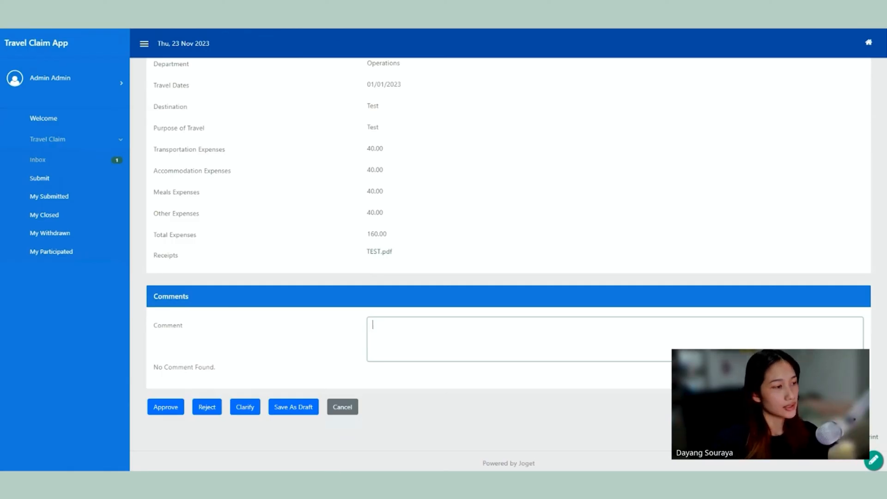
{"action": "type", "text": "Approve"}
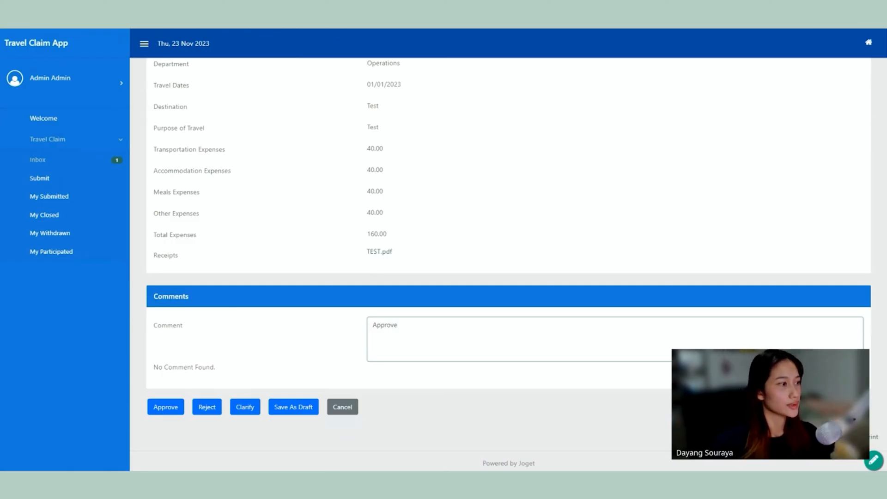
{"action": "left_click", "coordinate": [166, 406]}
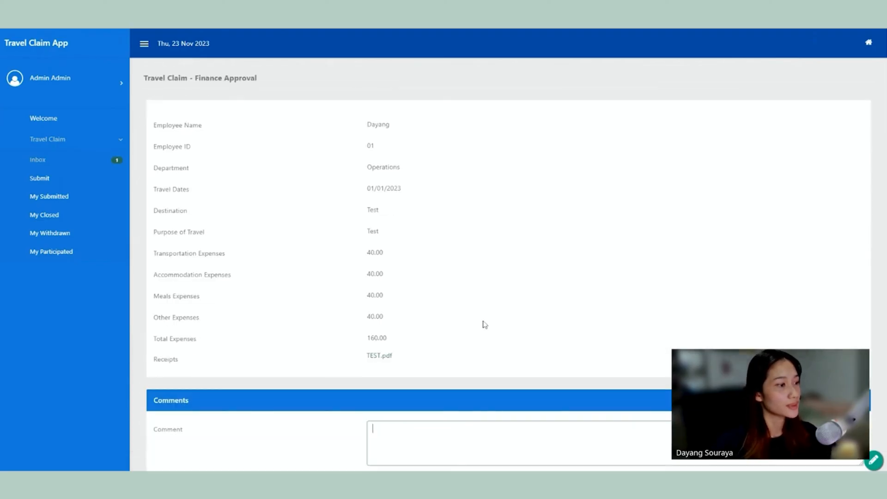
- Comment 'Appro' and approve the Finance Approval task
{"action": "type", "text": "Appro"}
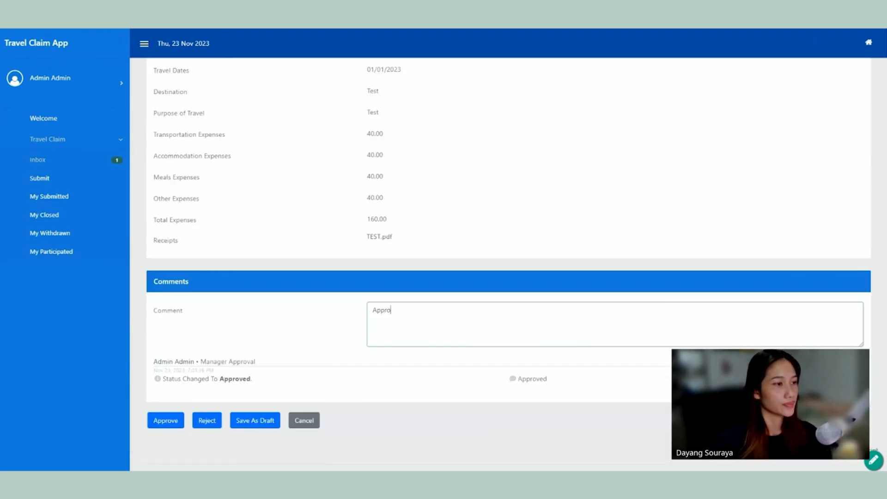
{"action": "left_click", "coordinate": [166, 420]}
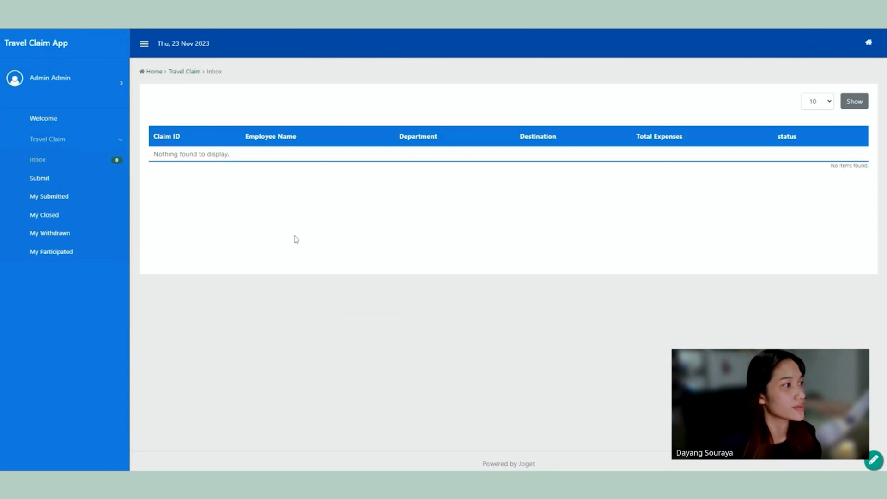
- List My Closed claims and view the Approved TC-0001 claim totalling 160.00
{"action": "left_click", "coordinate": [43, 215]}
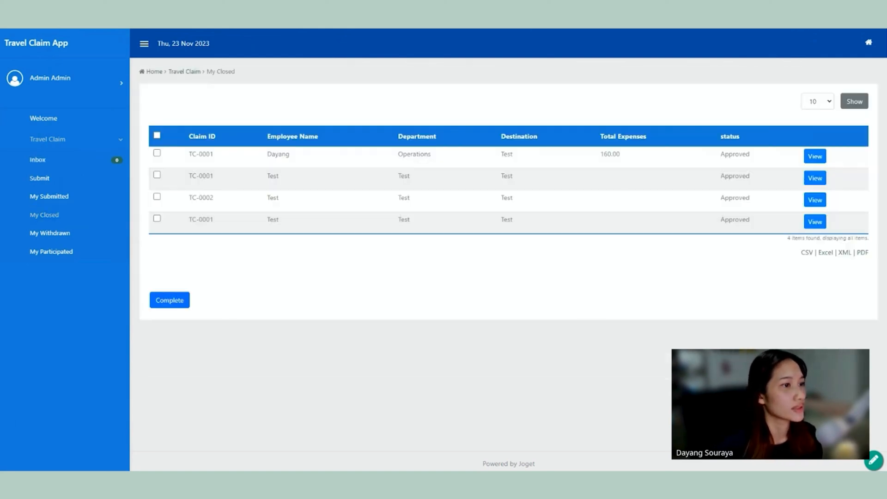
{"action": "mouse_move", "coordinate": [621, 154]}
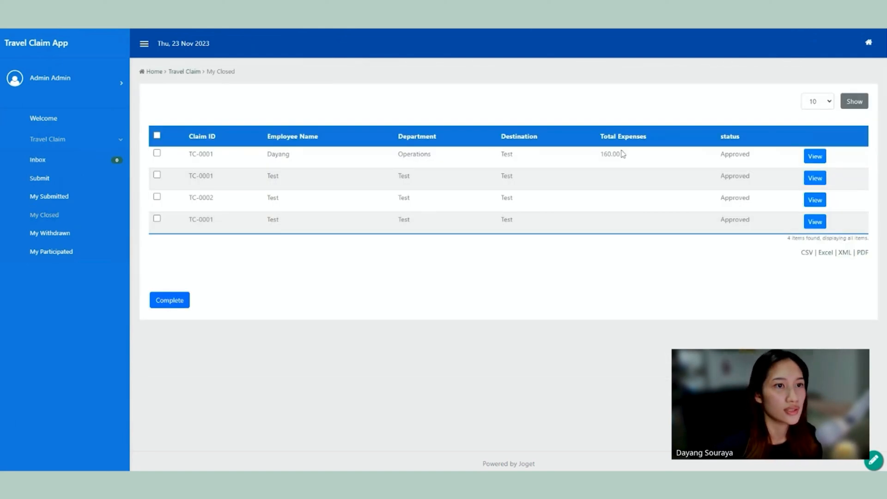
{"action": "left_click", "coordinate": [814, 157]}
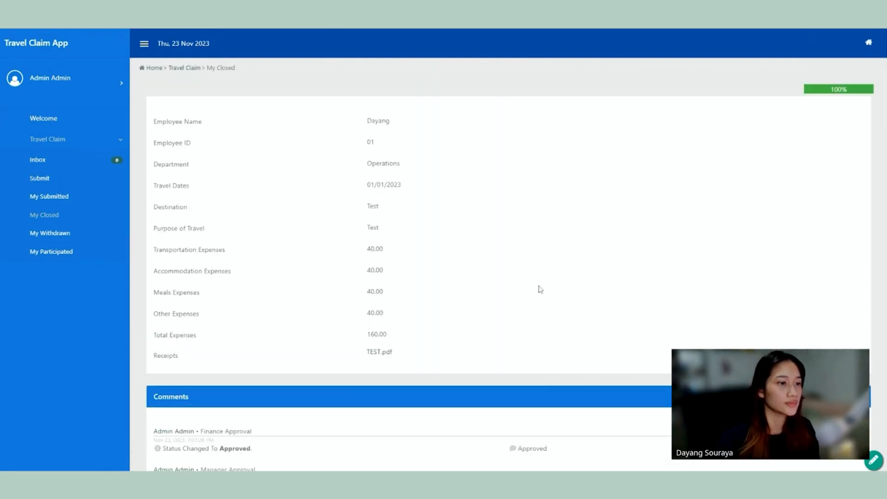